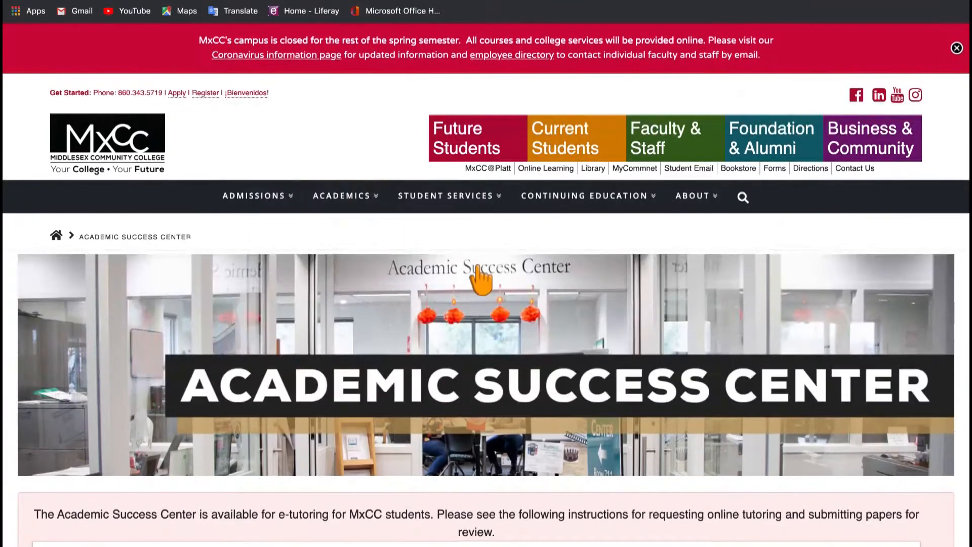
- Expand the Video Tutorials section and browse the Microsoft Teams how-to videos
scroll(down, 3)
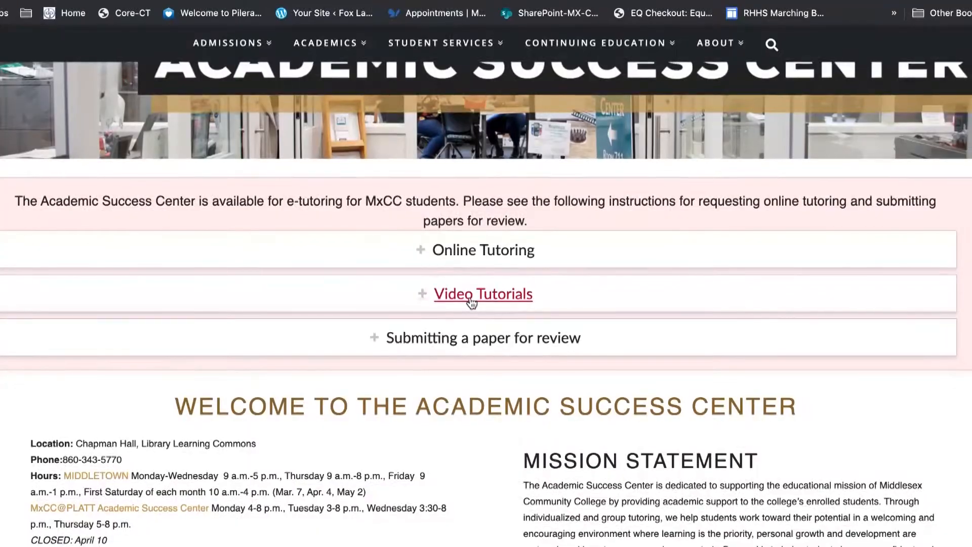
click(482, 294)
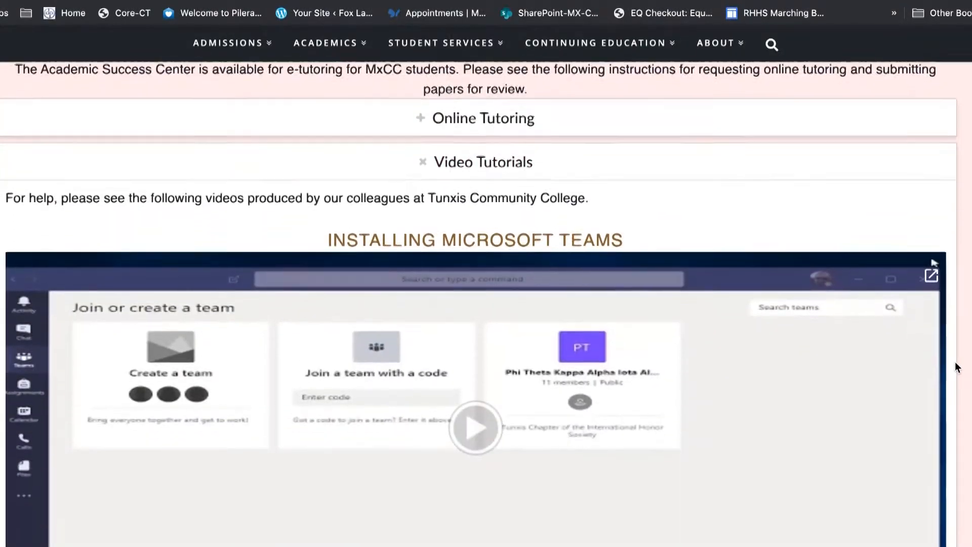
scroll(down, 3)
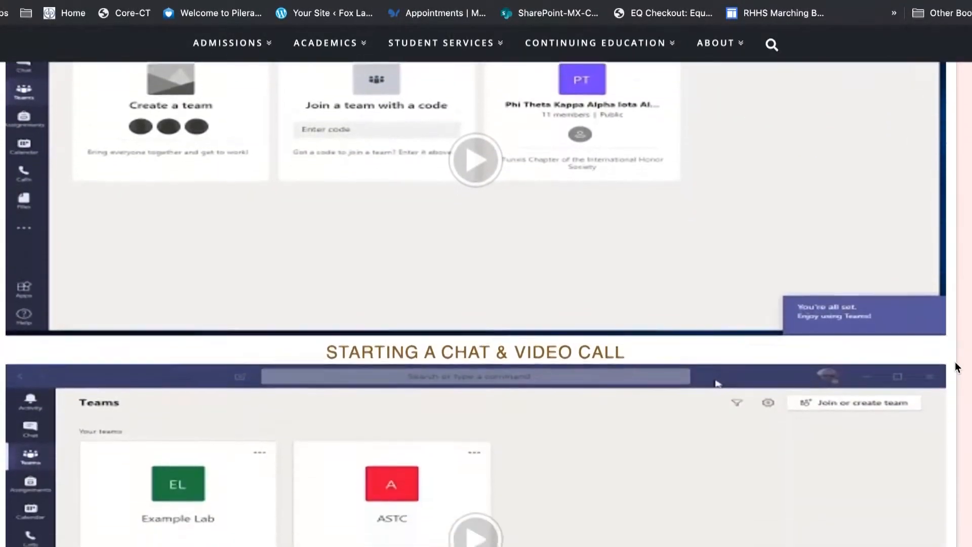
scroll(down, 3)
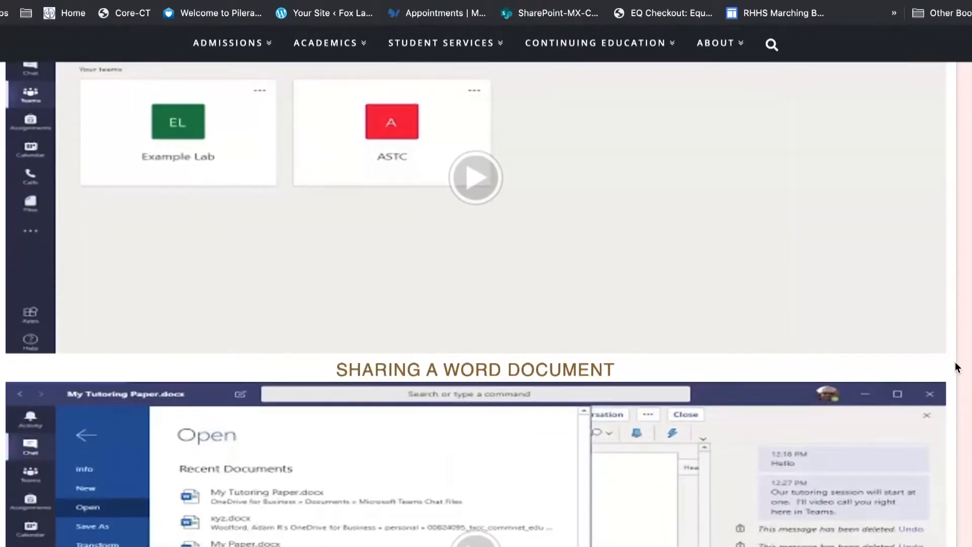
scroll(down, 3)
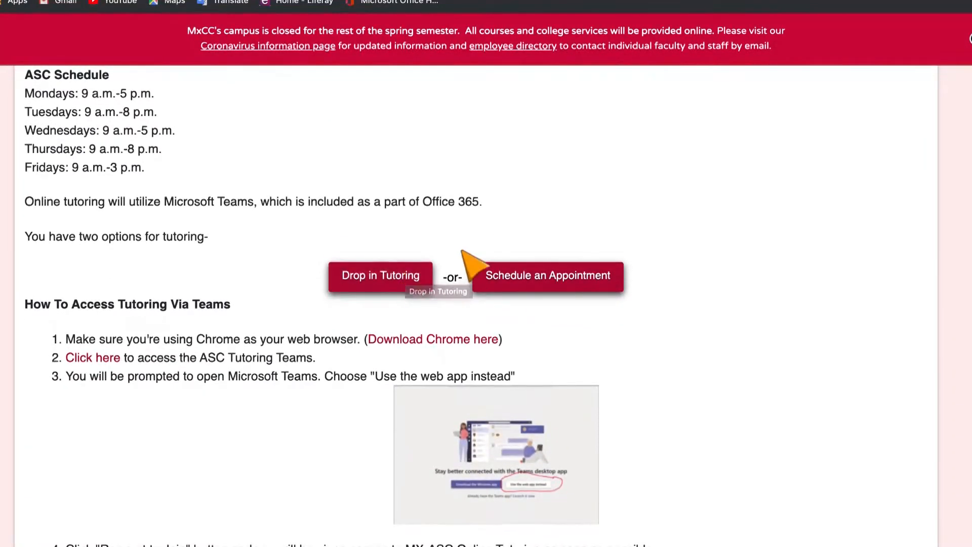
mouse_move(462, 294)
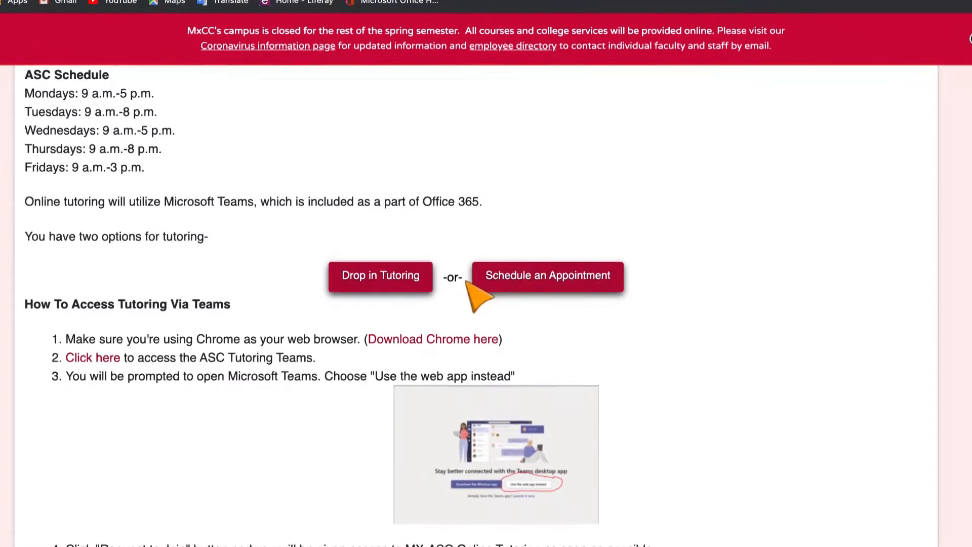
- Follow the link to the ASC Tutoring team in Microsoft Teams
click(92, 357)
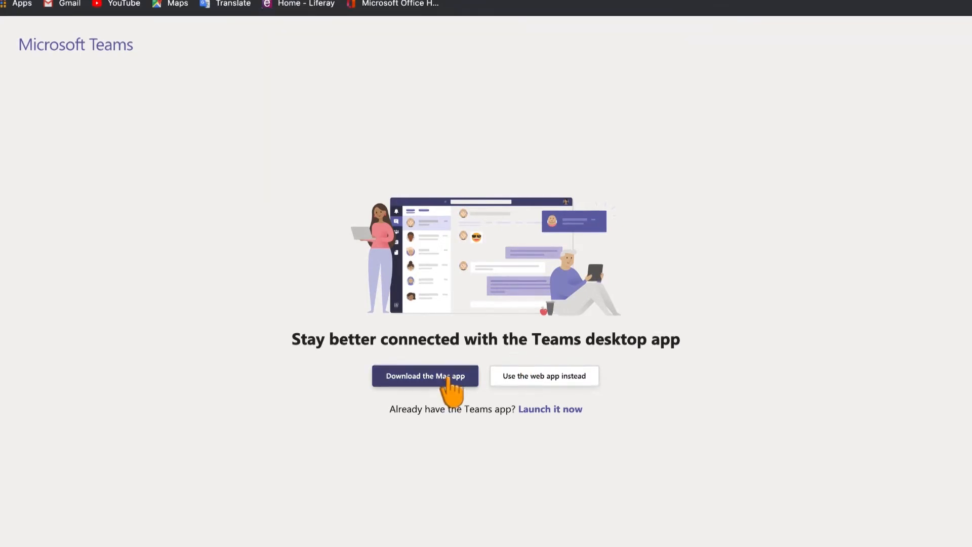
mouse_move(543, 376)
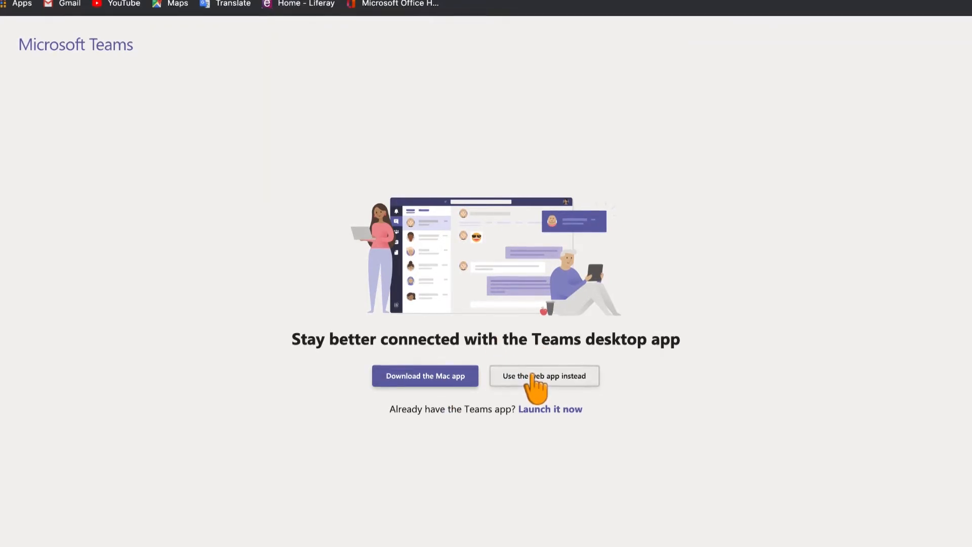
- Continue with Teams in the browser, join the MX-ASC Online Tutoring team and view the join notification
click(543, 376)
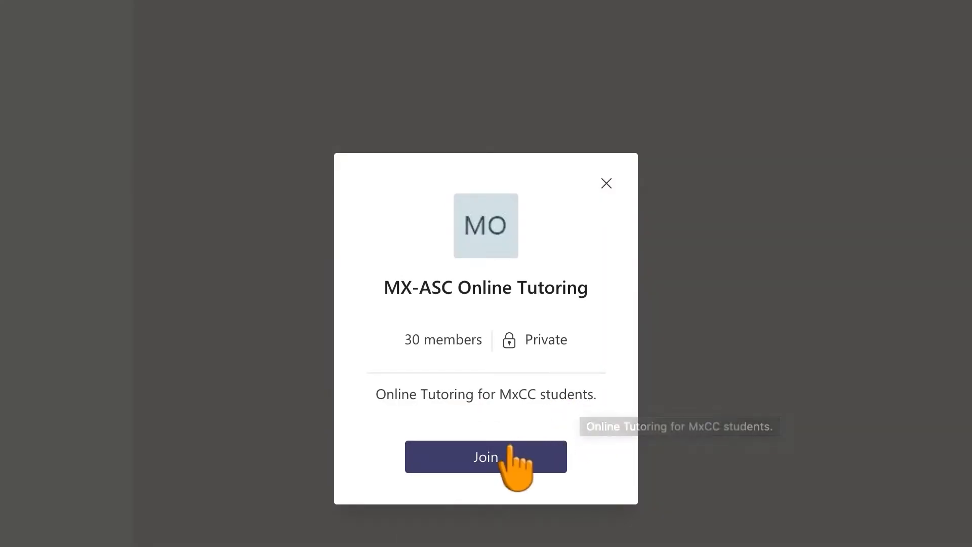
click(485, 456)
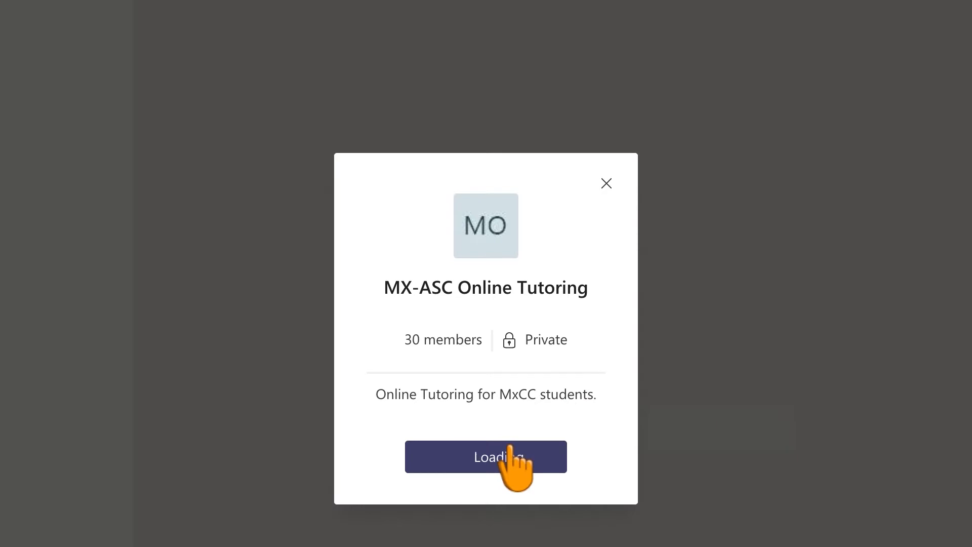
click(485, 457)
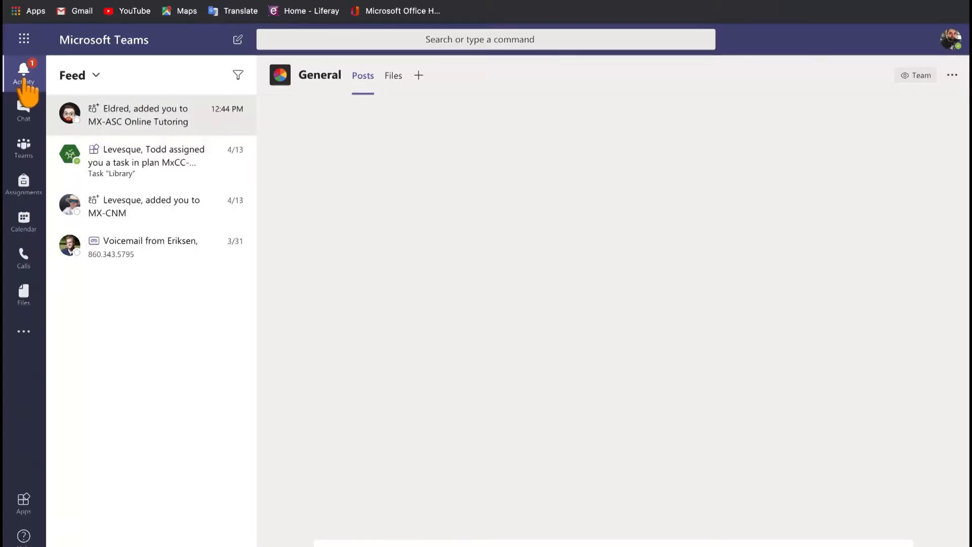
click(143, 115)
text(I'm)
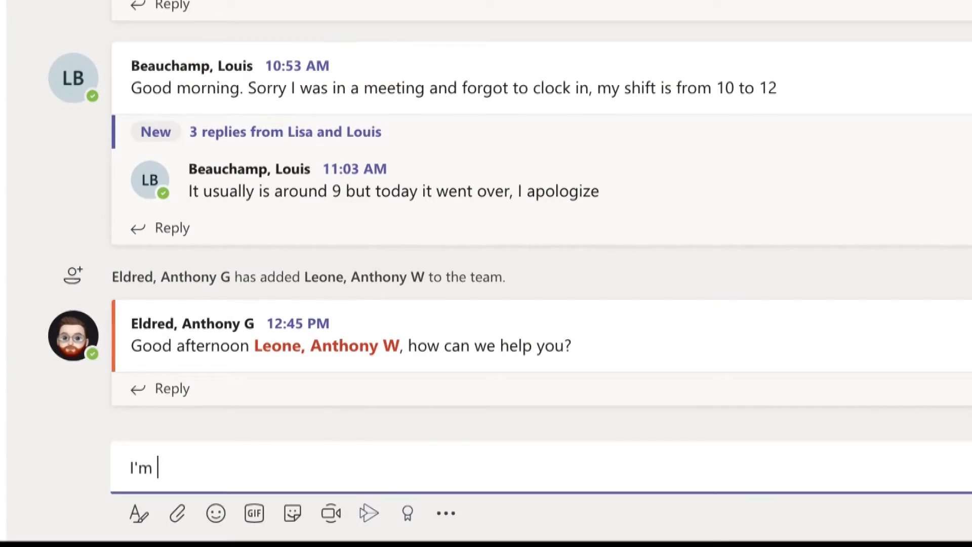
- Post the request 'here for math 13...' in the channel and highlight the tutor's reply
text(here for)
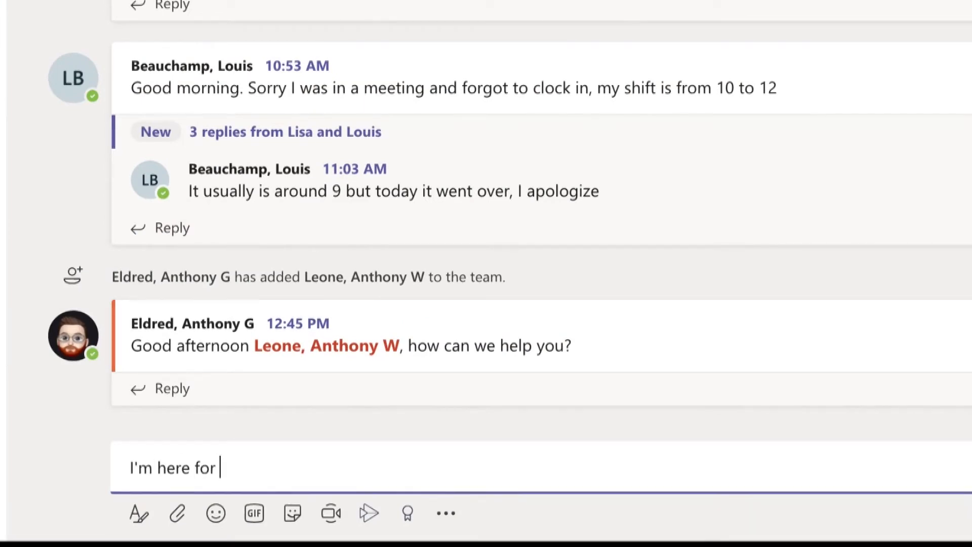
text(math)
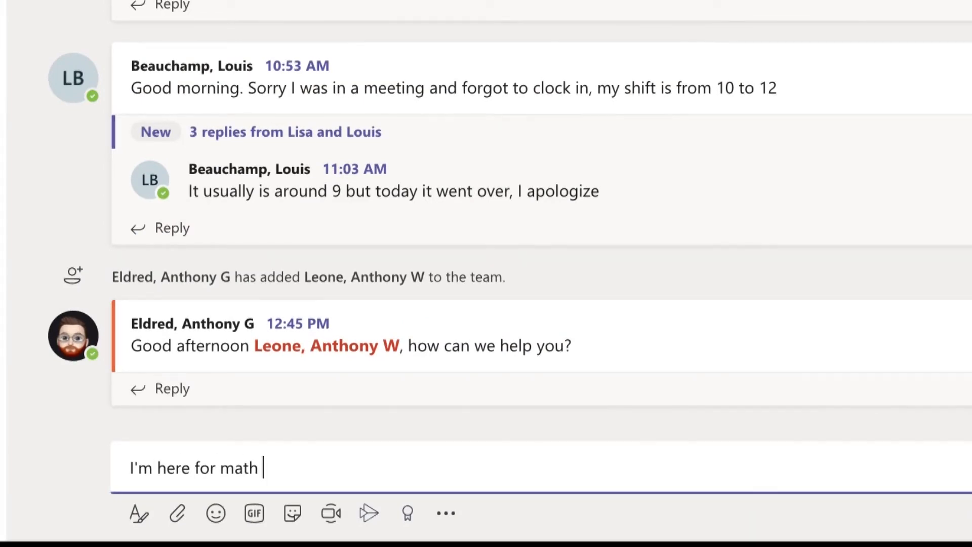
text(13)
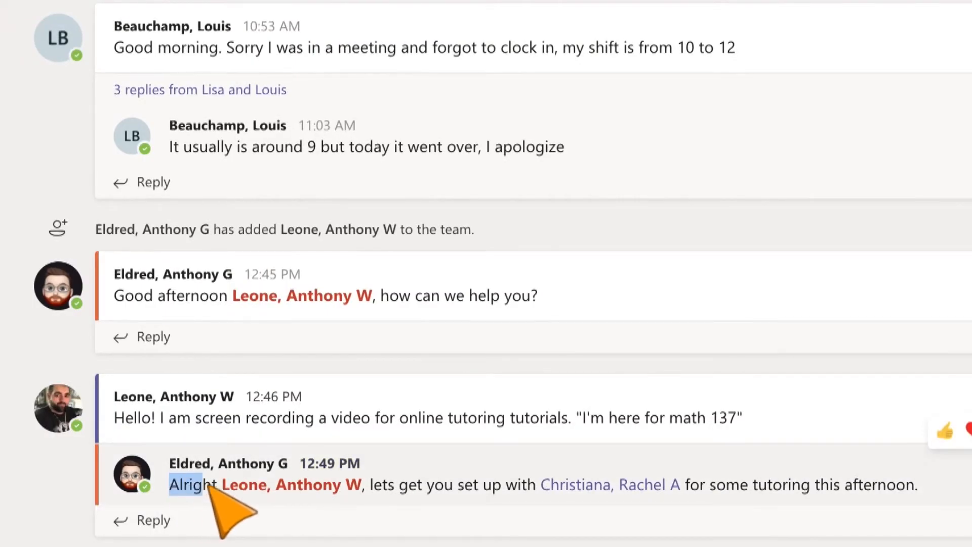
drag(186, 484, 917, 484)
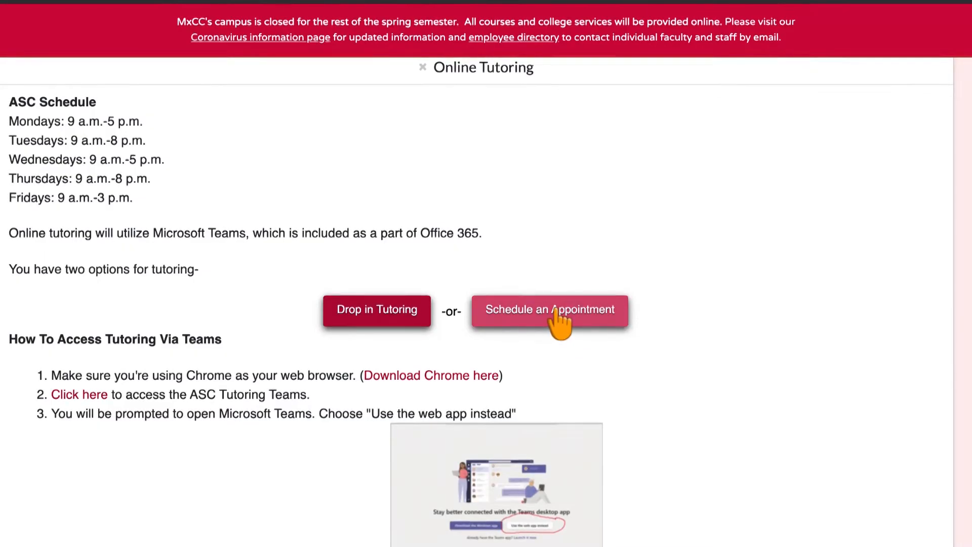
- Go to Schedule an Appointment and choose the Paper Review (any subject) service
click(549, 310)
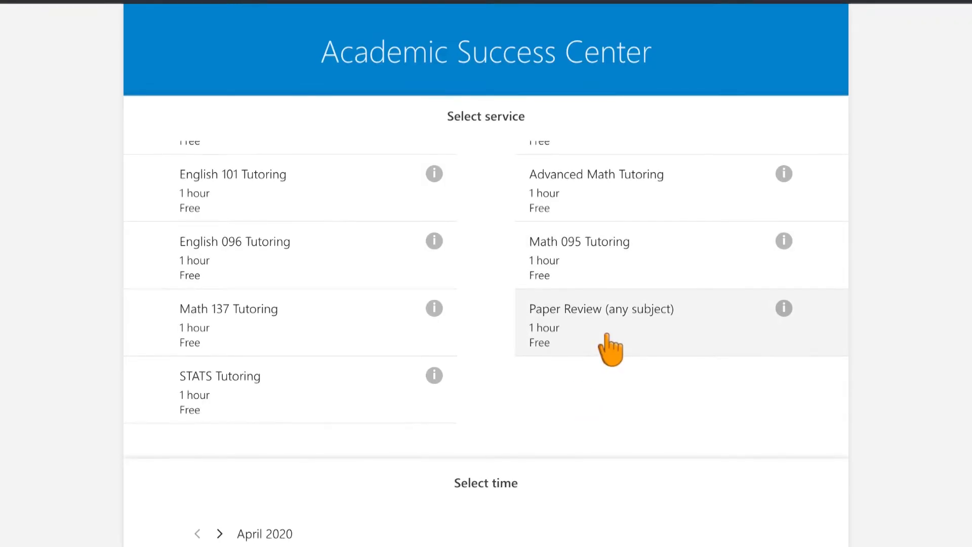
click(601, 322)
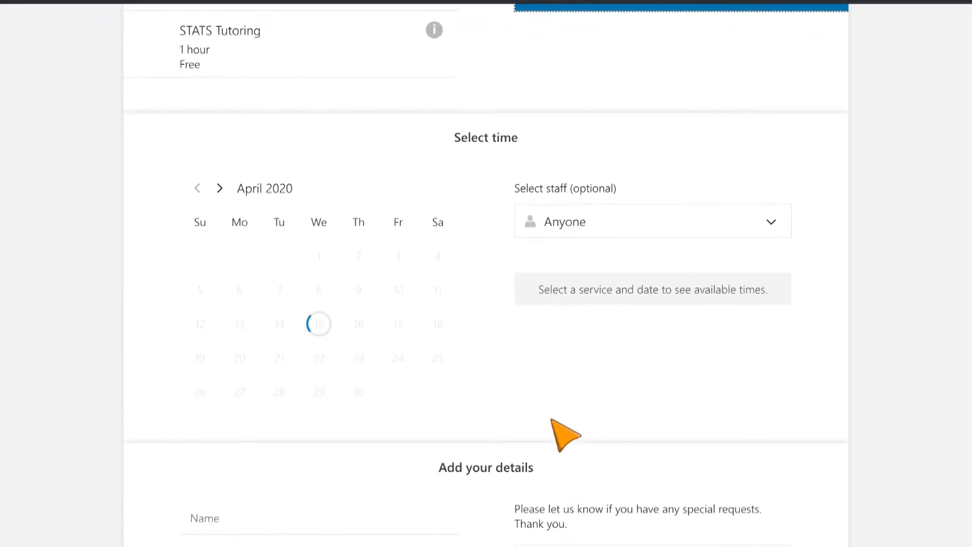
- Book the Paper Review for April 27, 2020 at 10:00 am and confirm the booking
click(239, 391)
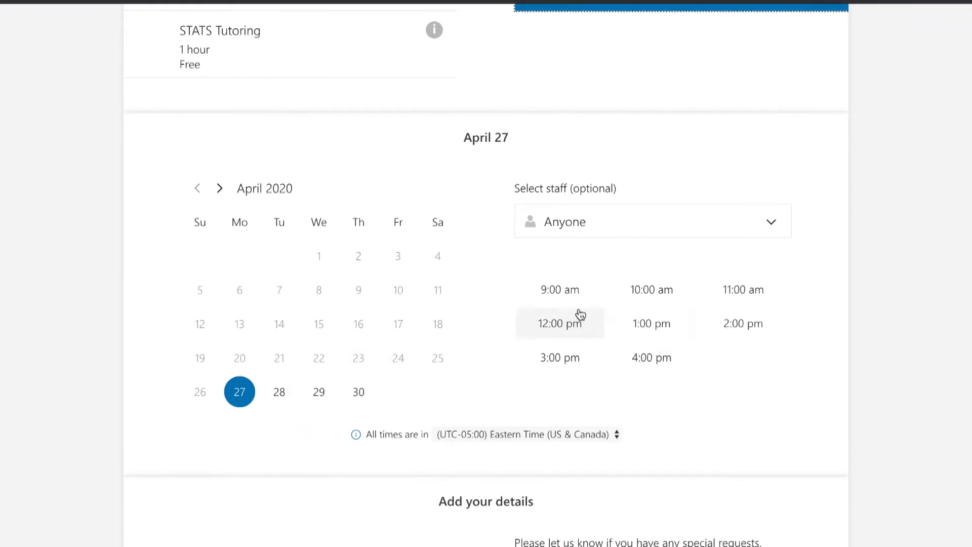
click(651, 289)
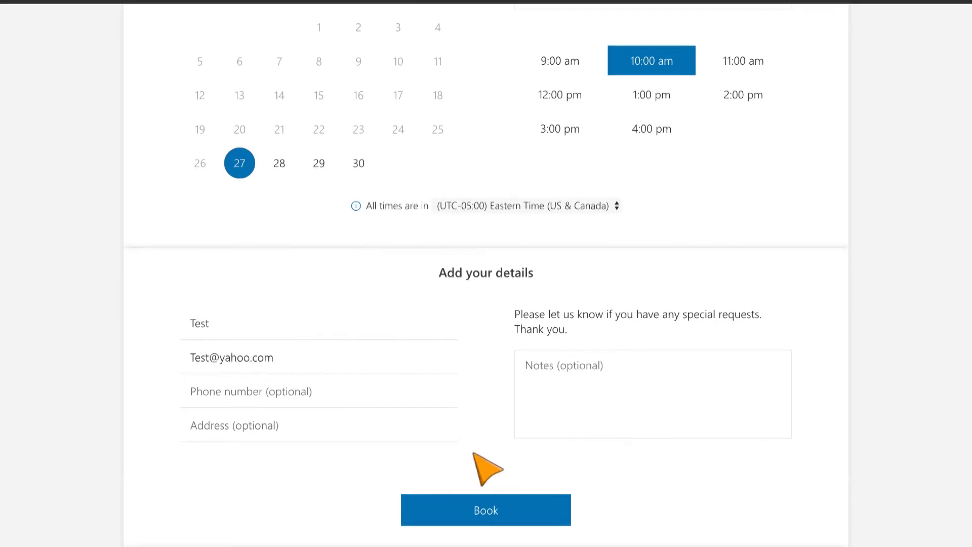
click(485, 509)
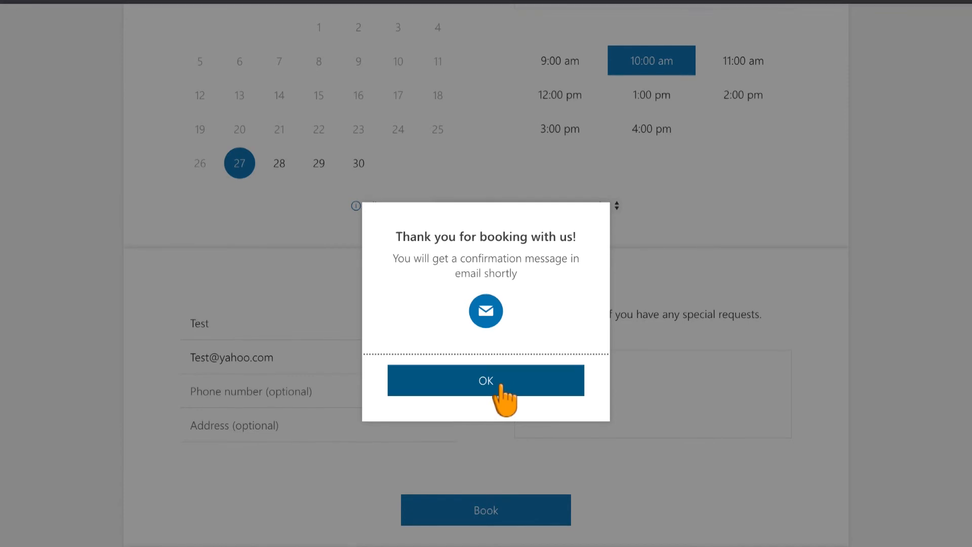
click(485, 379)
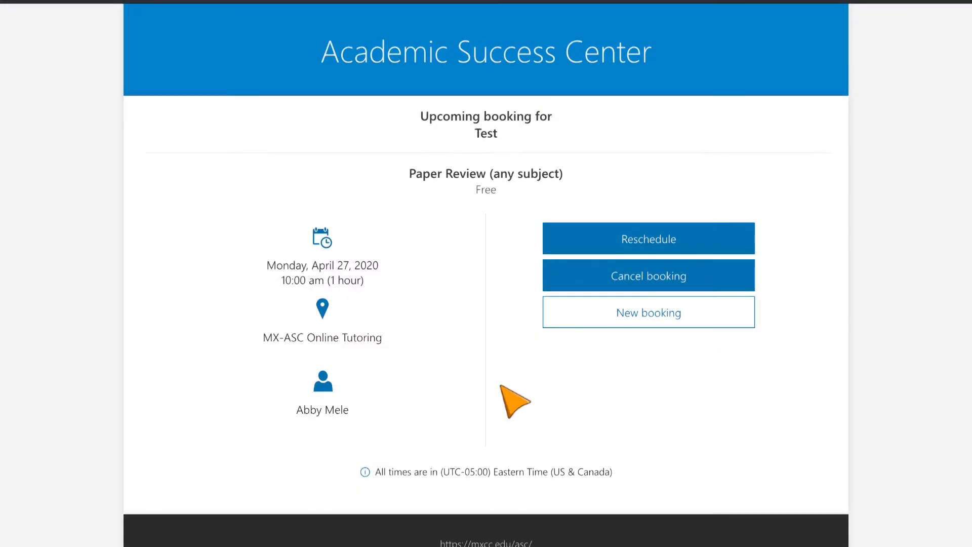